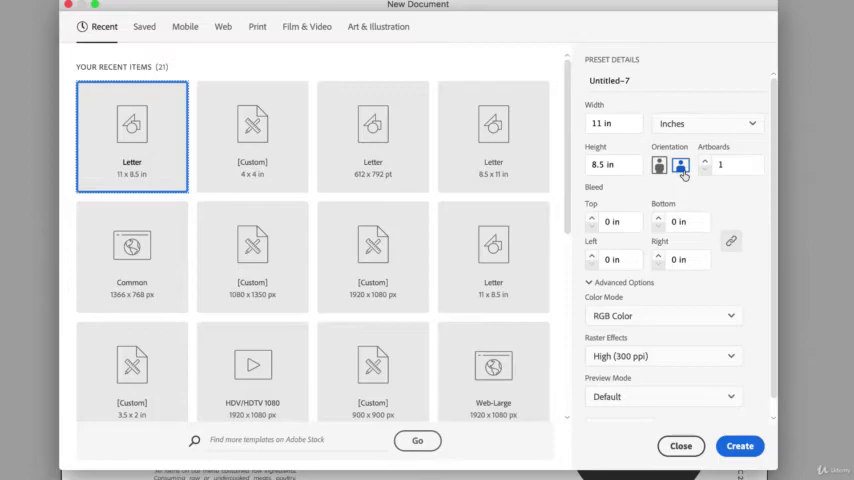
Create the new Letter-size document for the menu layout.
click(740, 446)
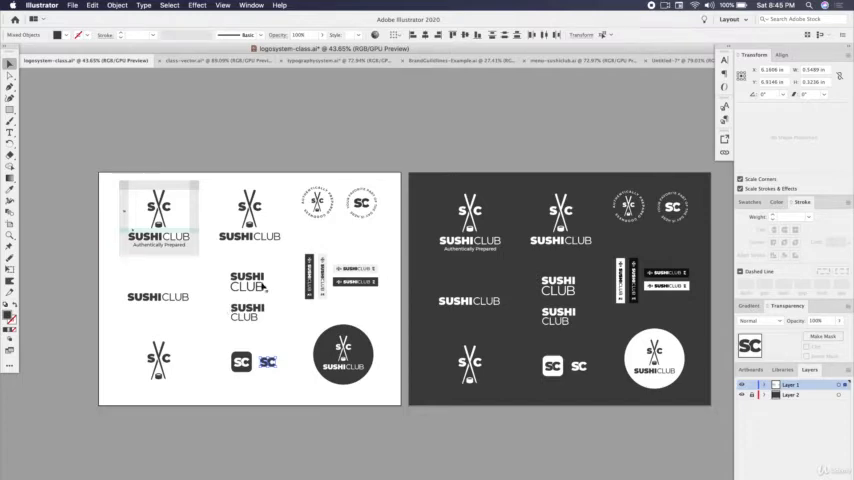
Move the Sushi Club logo to the page's top-left corner and enable grid with snapping.
click(250, 210)
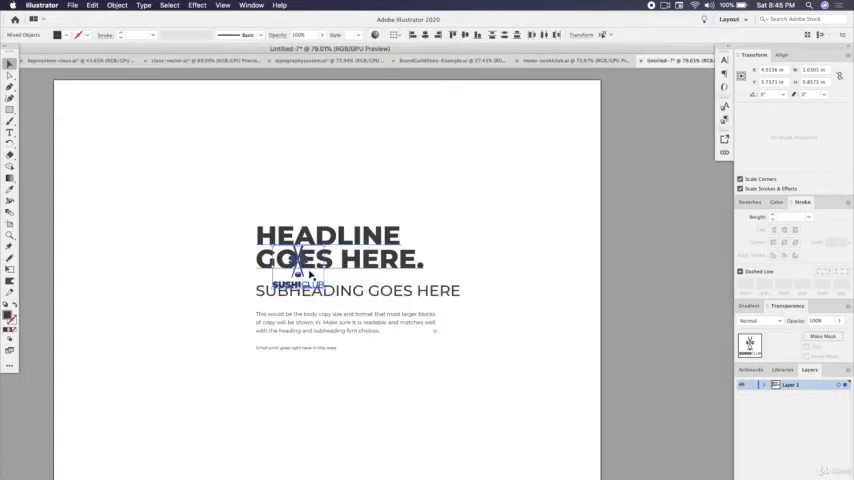
drag(300, 270, 128, 132)
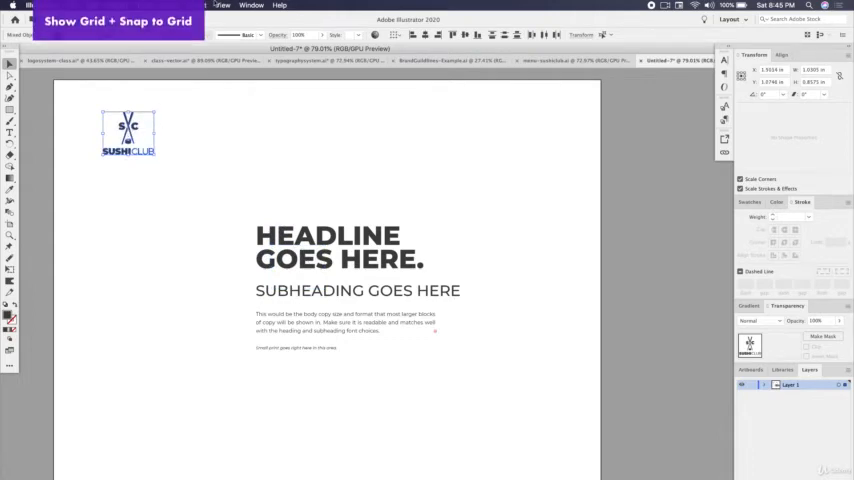
click(224, 6)
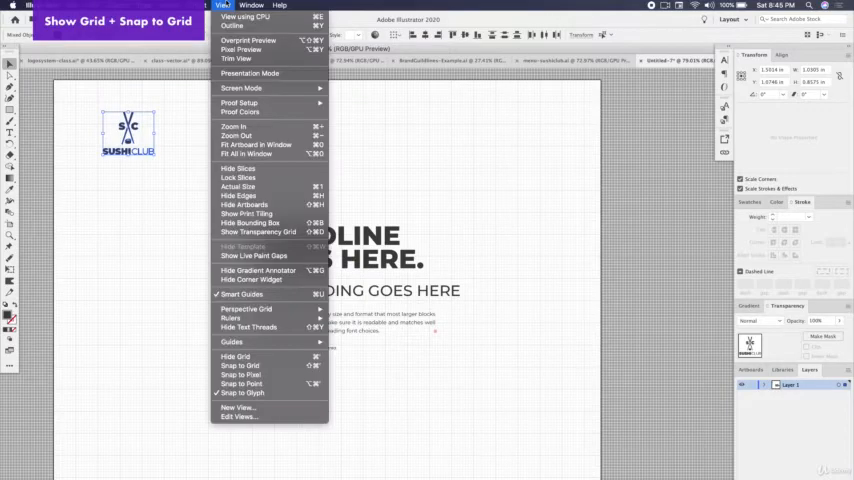
mouse_move(240, 364)
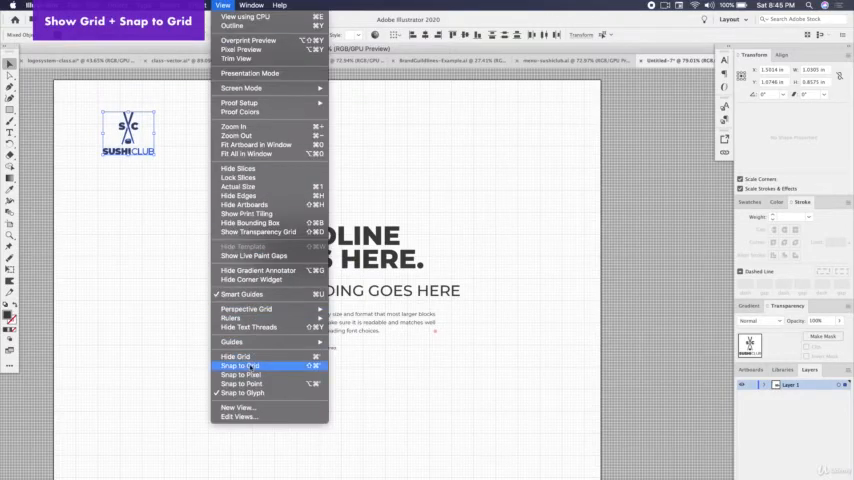
click(240, 364)
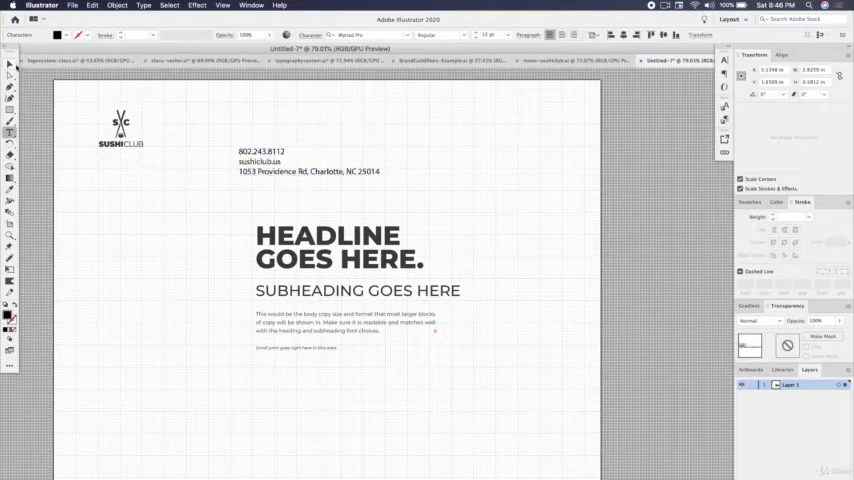
Reduce the contact details text to 7 pt.
click(308, 162)
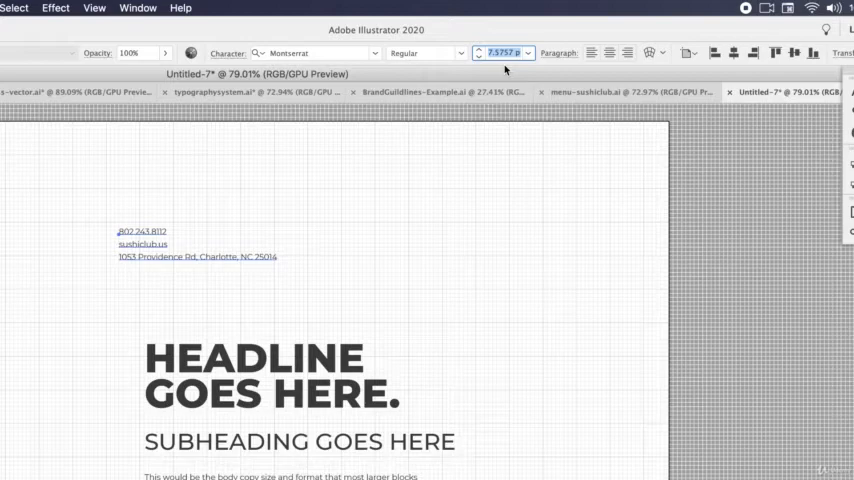
text(7)
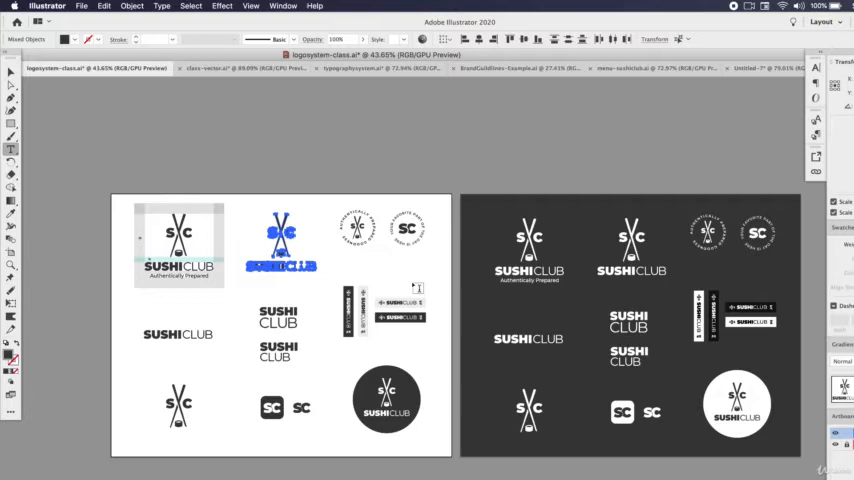
Return to the menu layout and set the vertical contact text in All Caps.
click(760, 68)
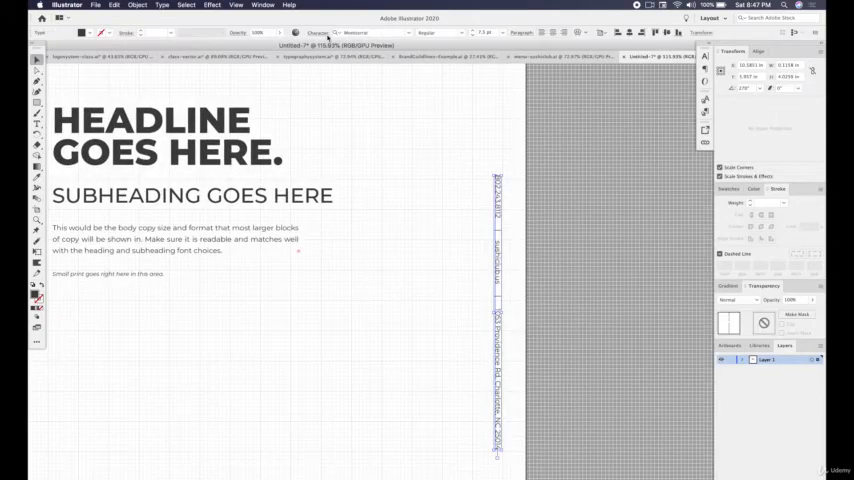
click(316, 32)
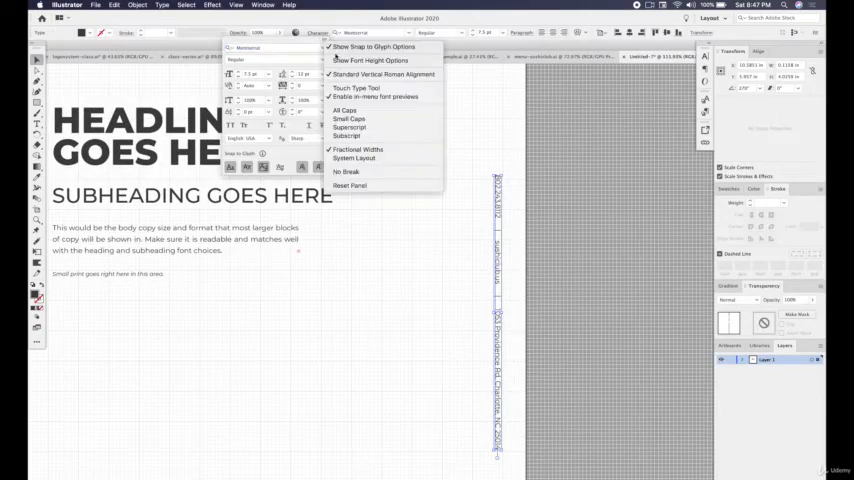